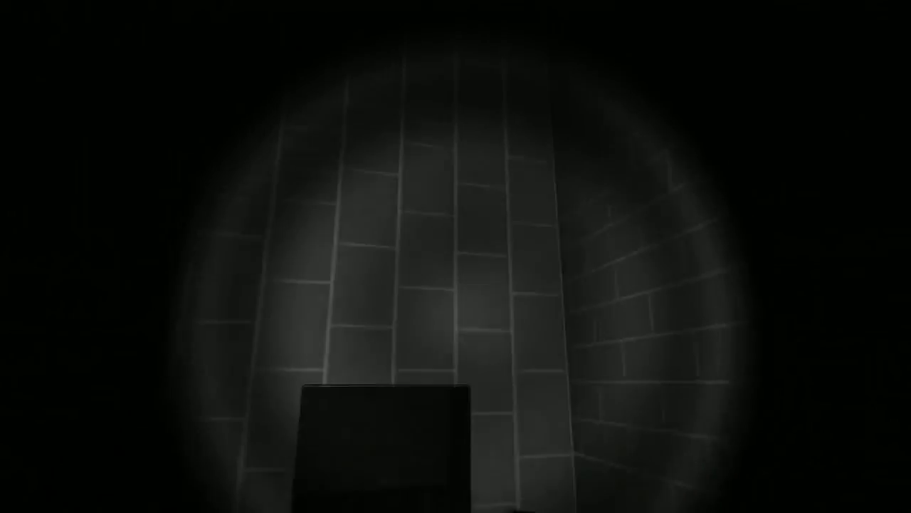
mouse_move(456, 257)
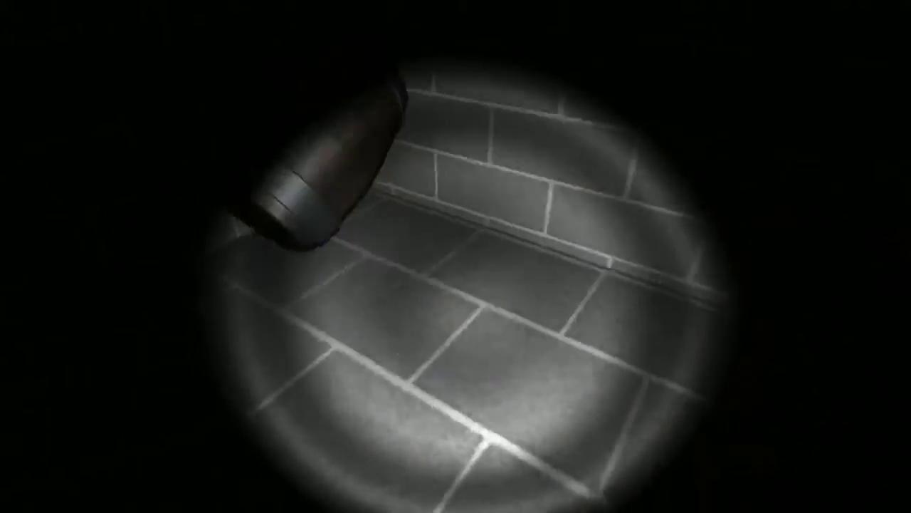
mouse_move(456, 256)
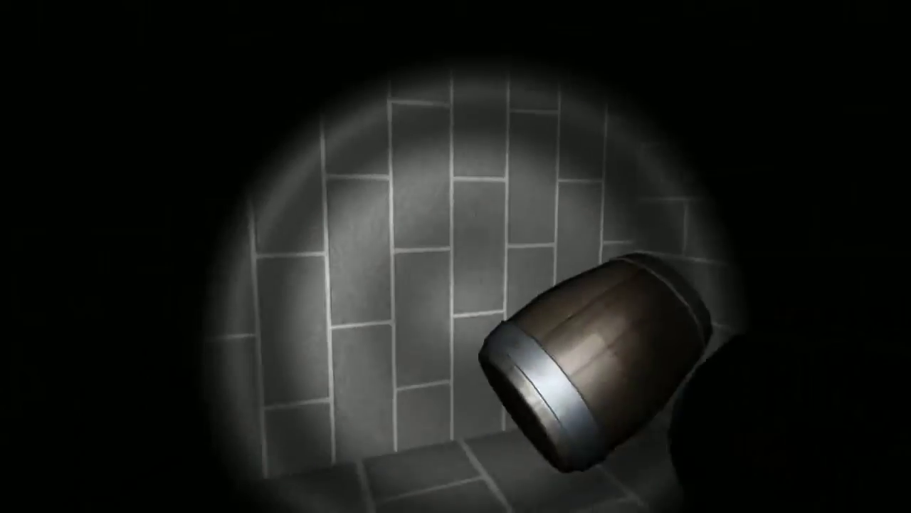